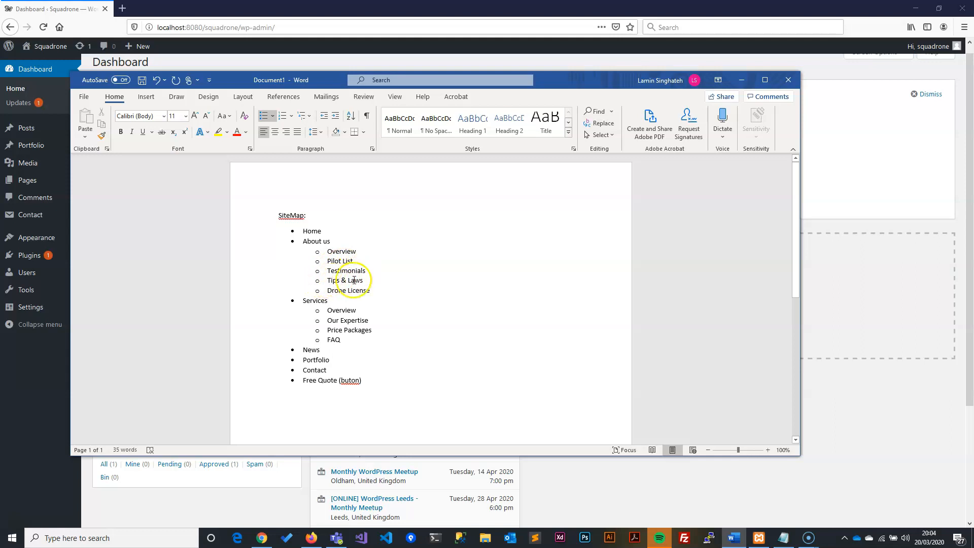
{"action": "mouse_move", "coordinate": [306, 317]}
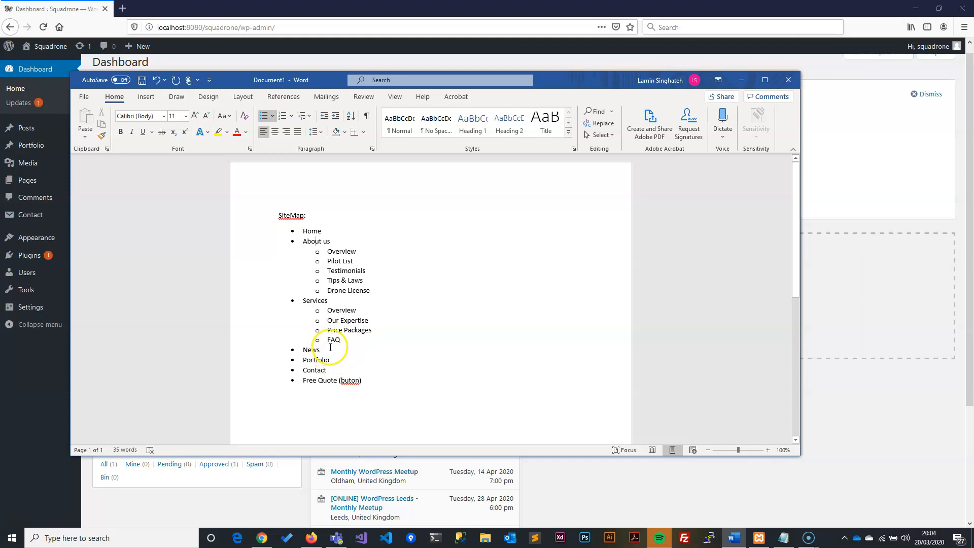
{"action": "double_click", "coordinate": [310, 349]}
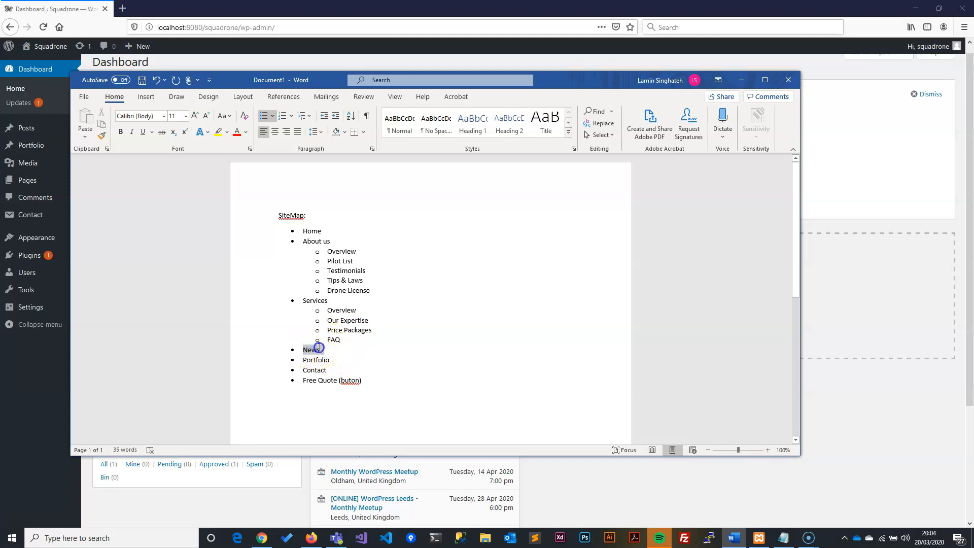
{"action": "double_click", "coordinate": [316, 360]}
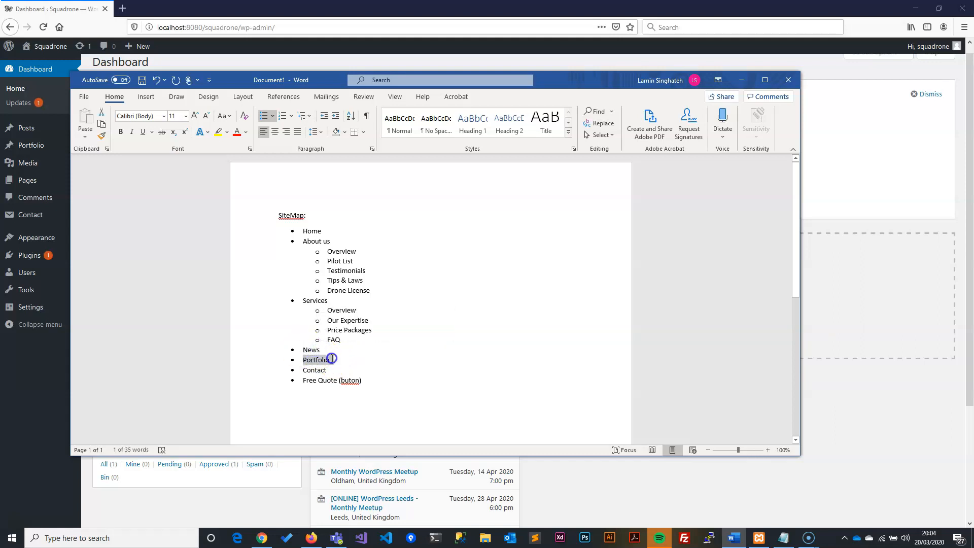
{"action": "double_click", "coordinate": [314, 370]}
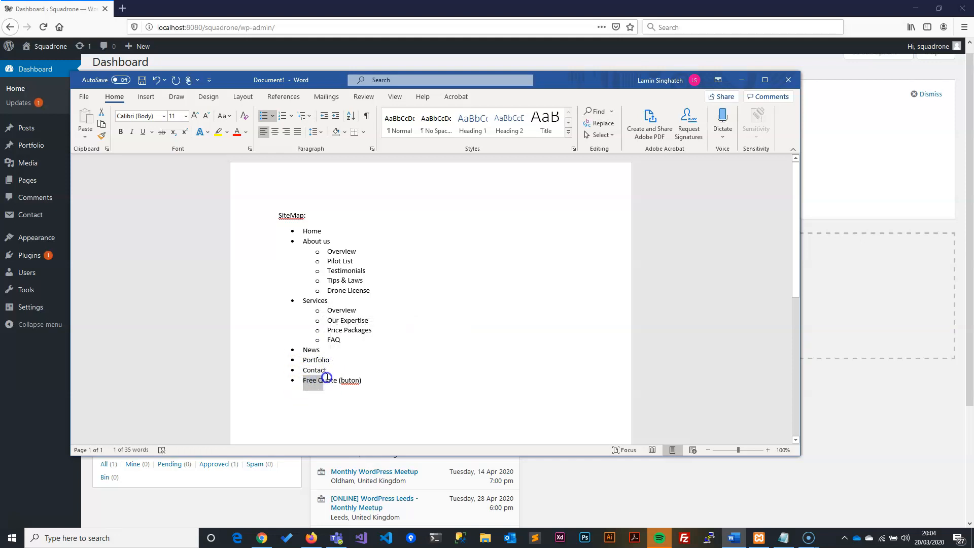
{"action": "double_click", "coordinate": [351, 381]}
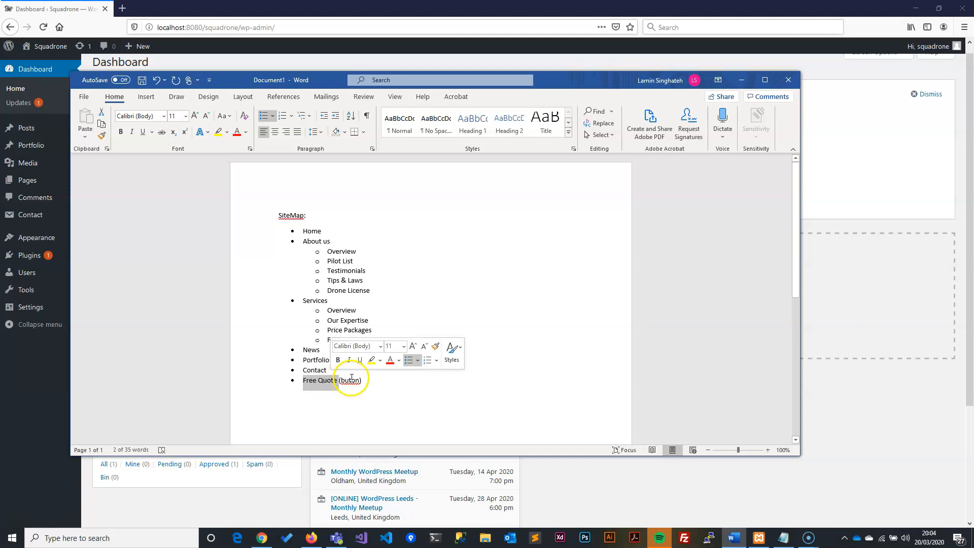